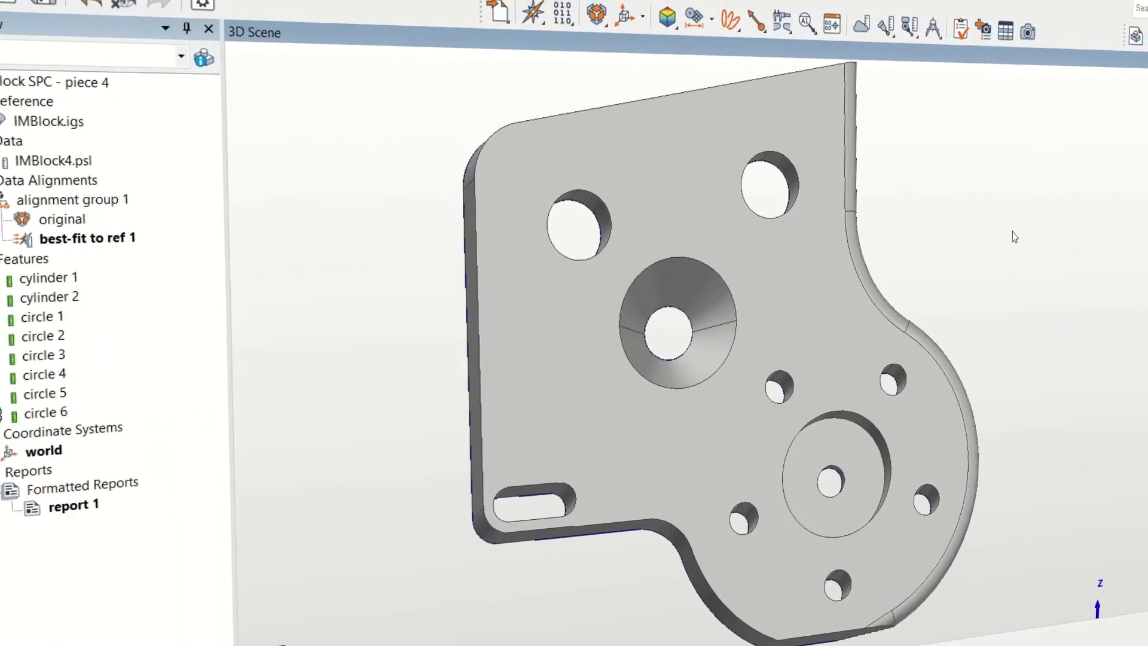
- Select the circle 6 feature in the Tree View
left_click(150, 531)
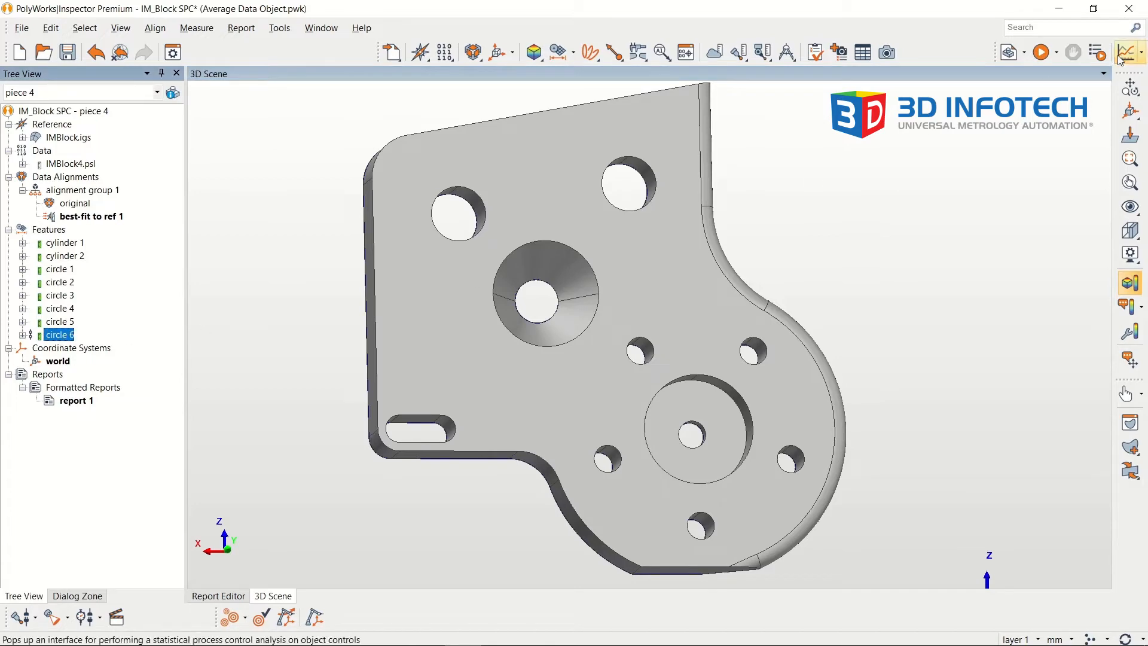
- Show Object Control SPC results for circle 6's diameter and X, Y, Z position
left_click(1130, 52)
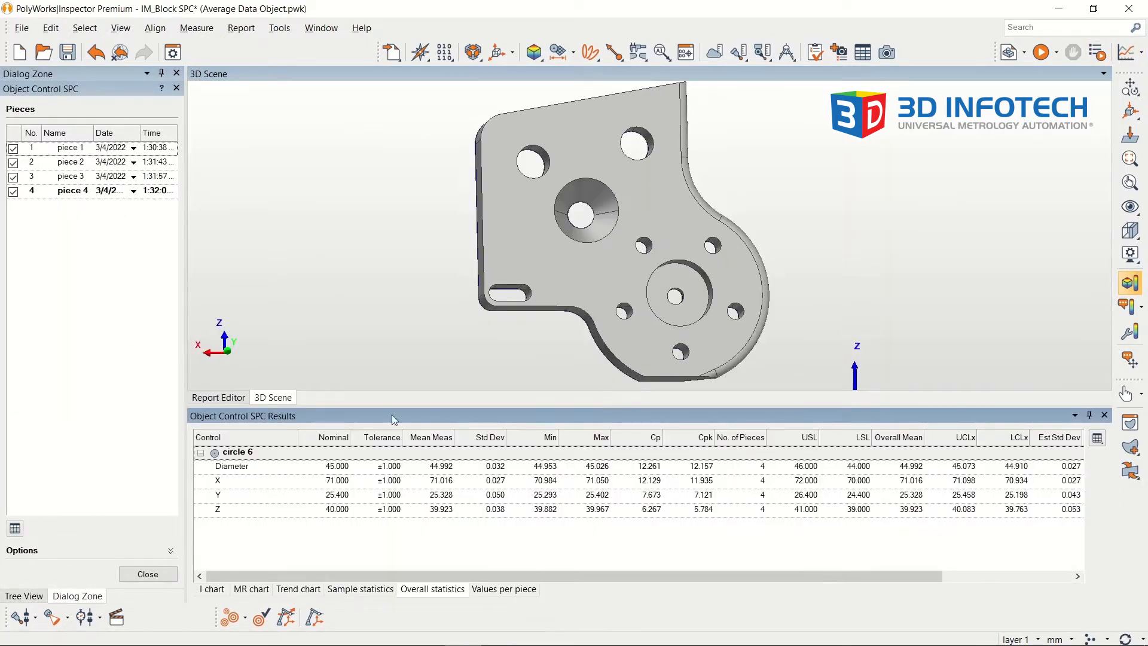
mouse_move(847, 539)
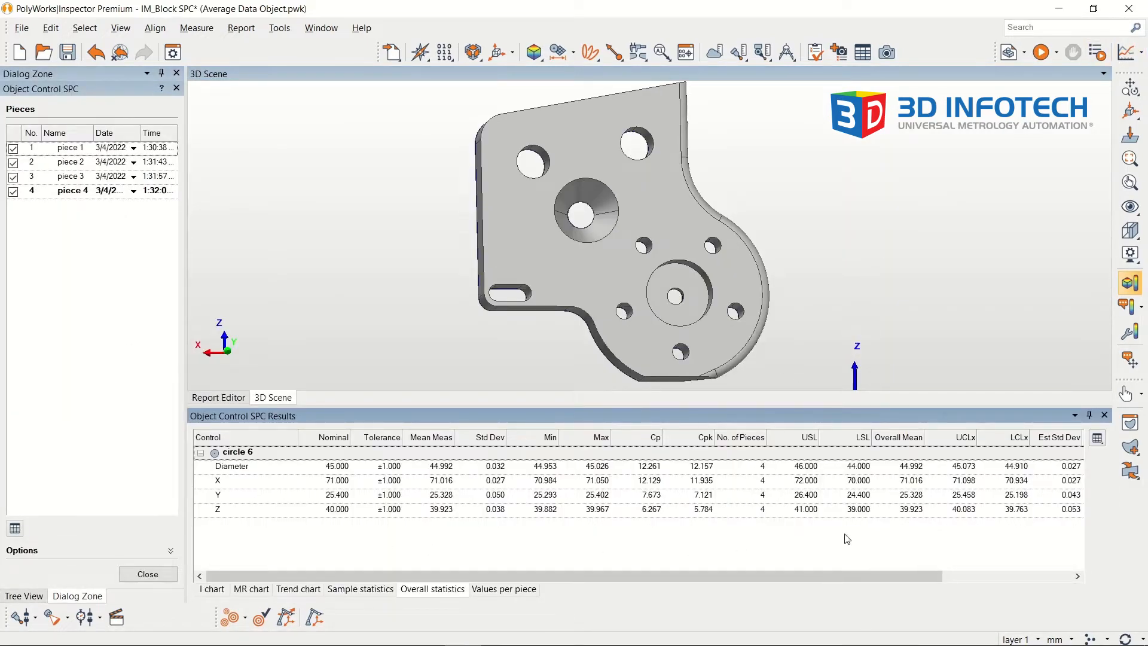
mouse_move(1072, 400)
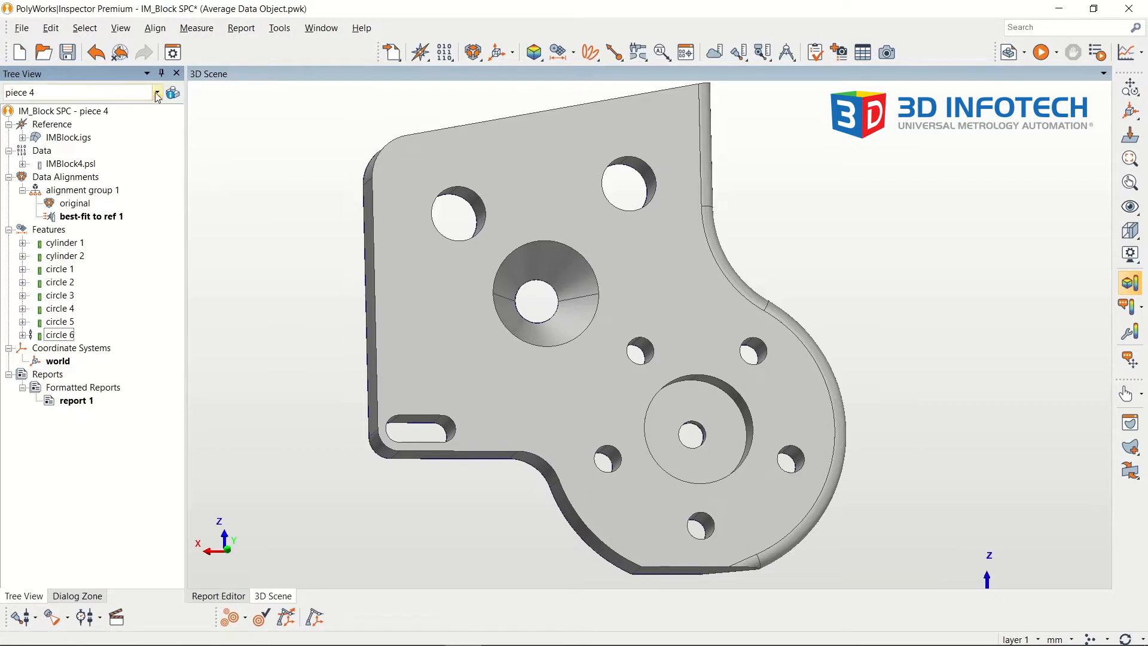
left_click(156, 92)
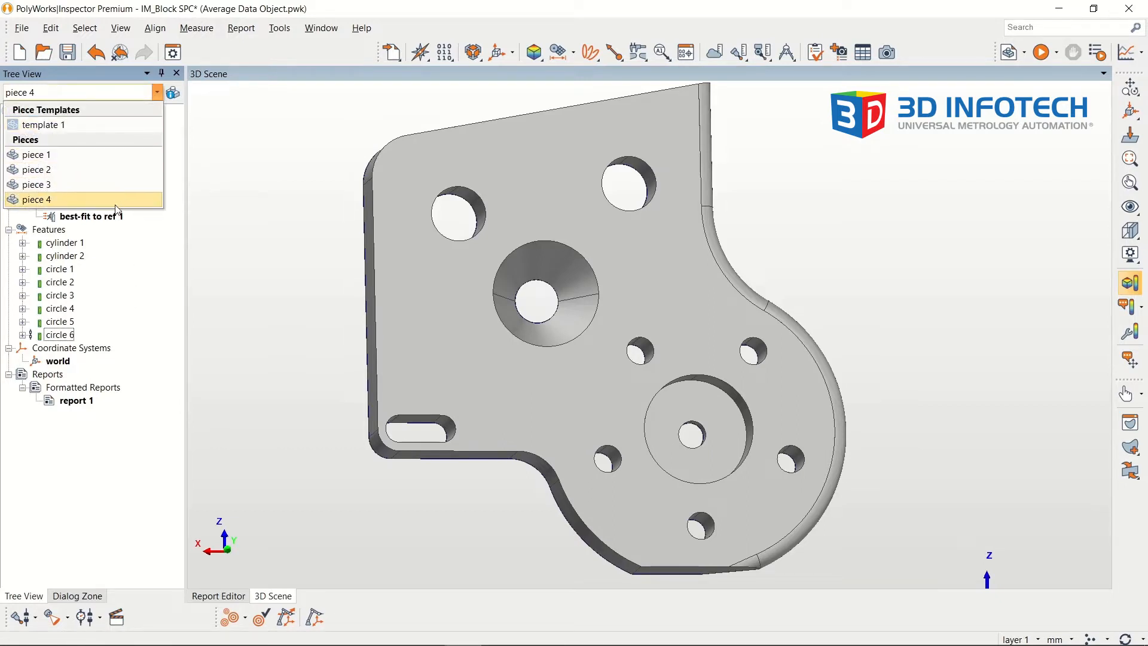
left_click(36, 199)
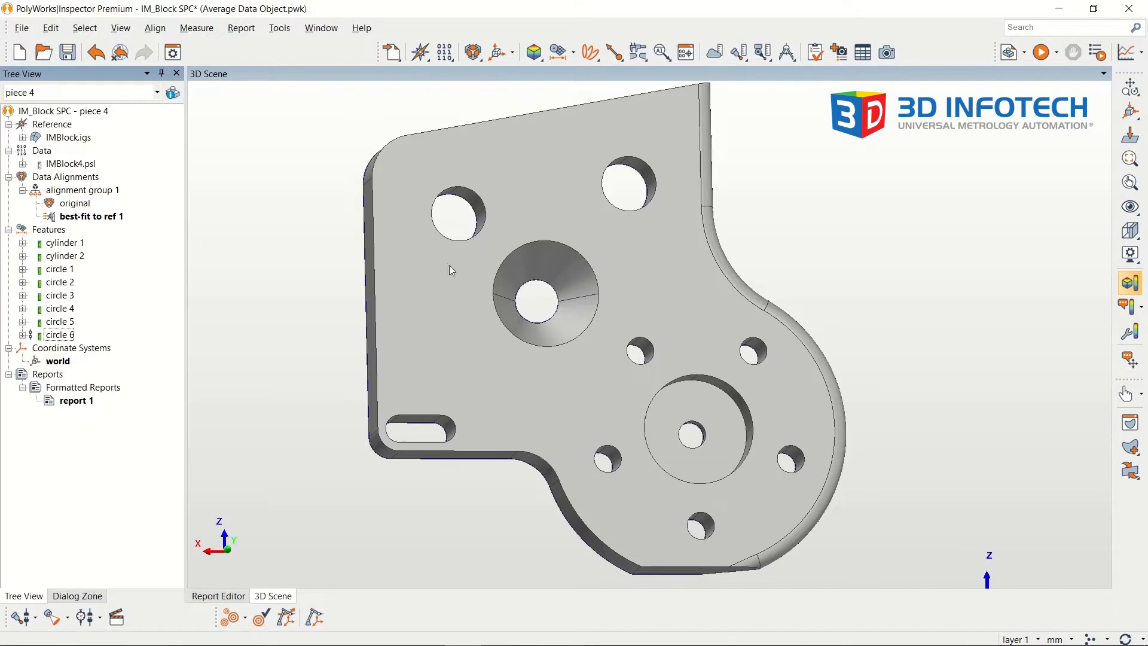
mouse_move(1129, 52)
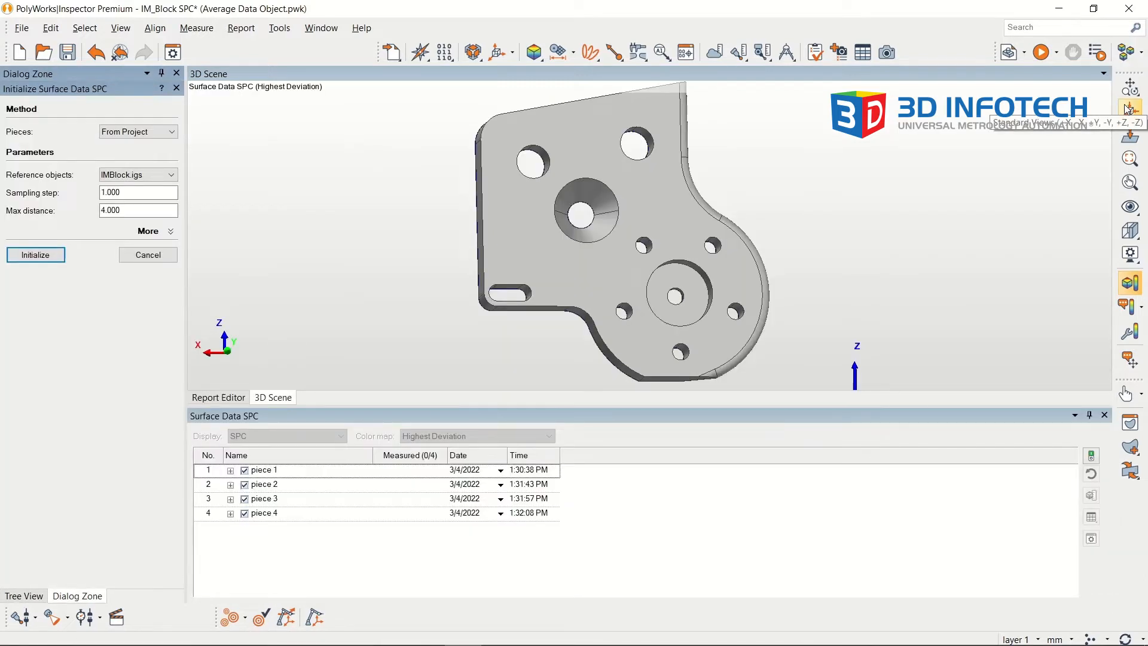
mouse_move(331, 206)
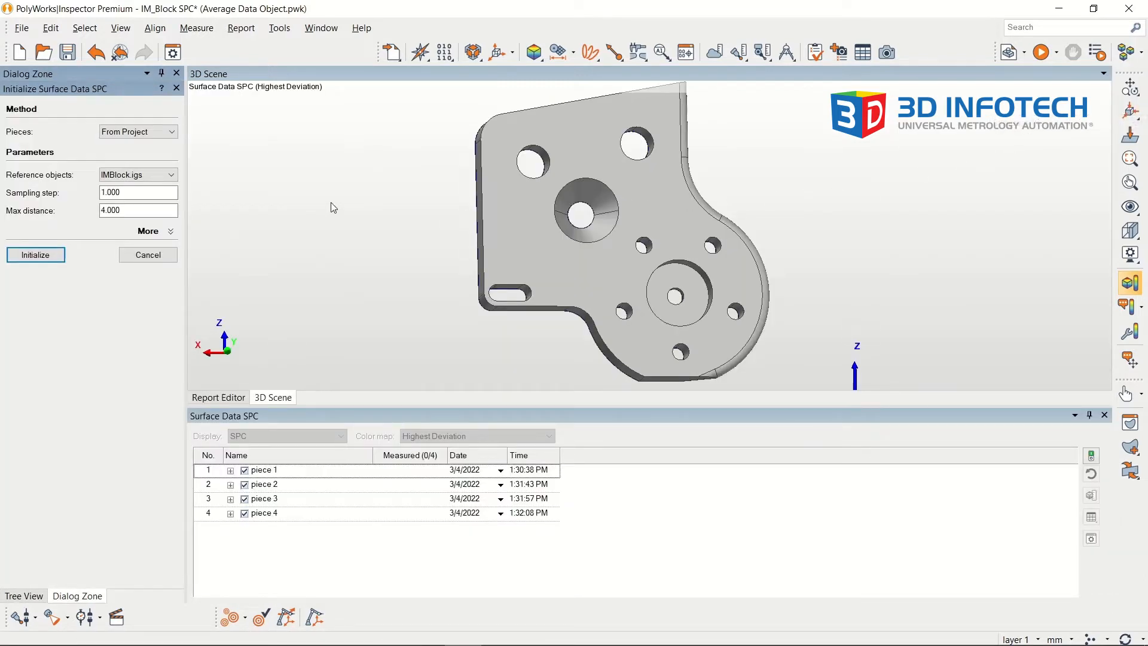
- Initialize surface data SPC against IMBlock.igs, sampling step 1.000, max distance 4.000
left_click(137, 174)
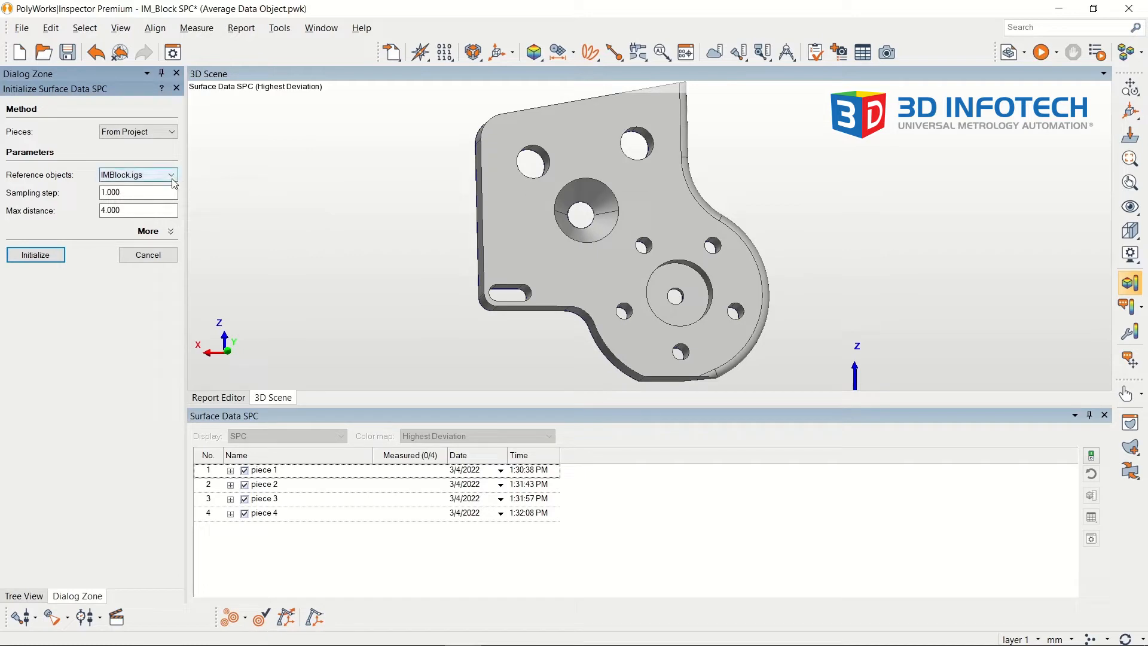
left_click(172, 175)
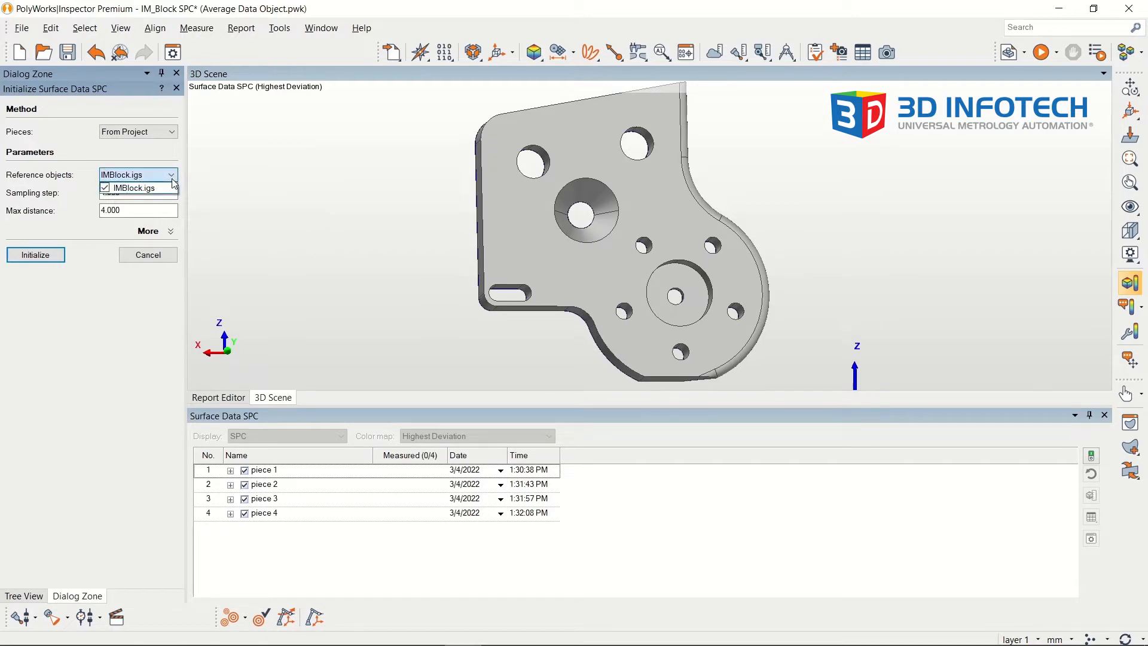
left_click(132, 187)
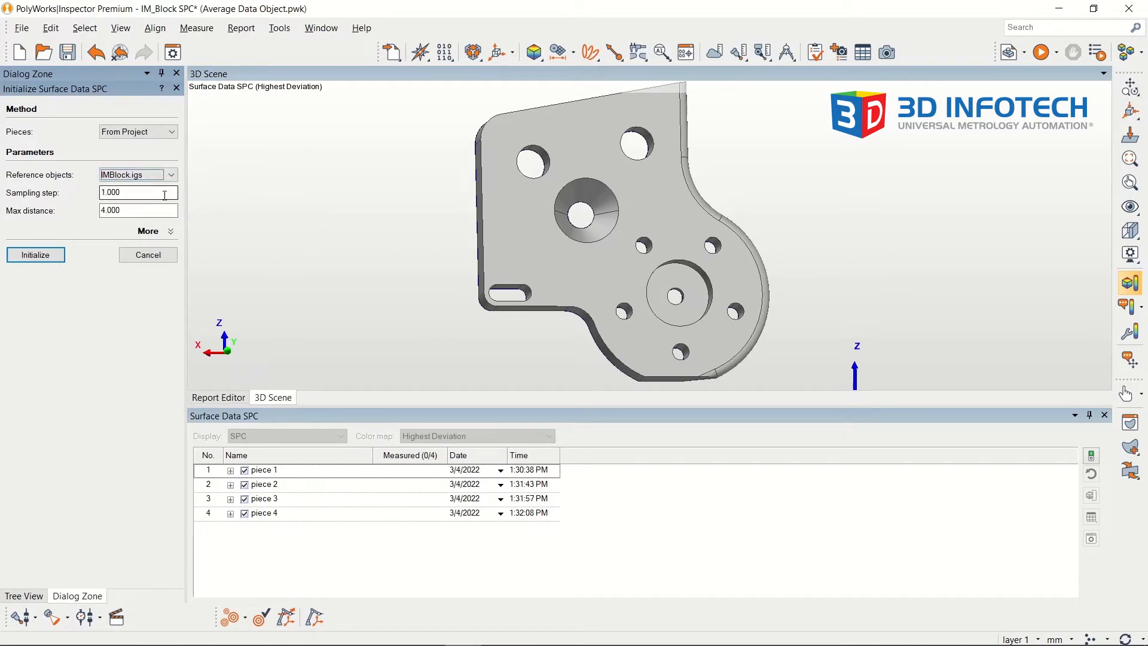
left_click(138, 192)
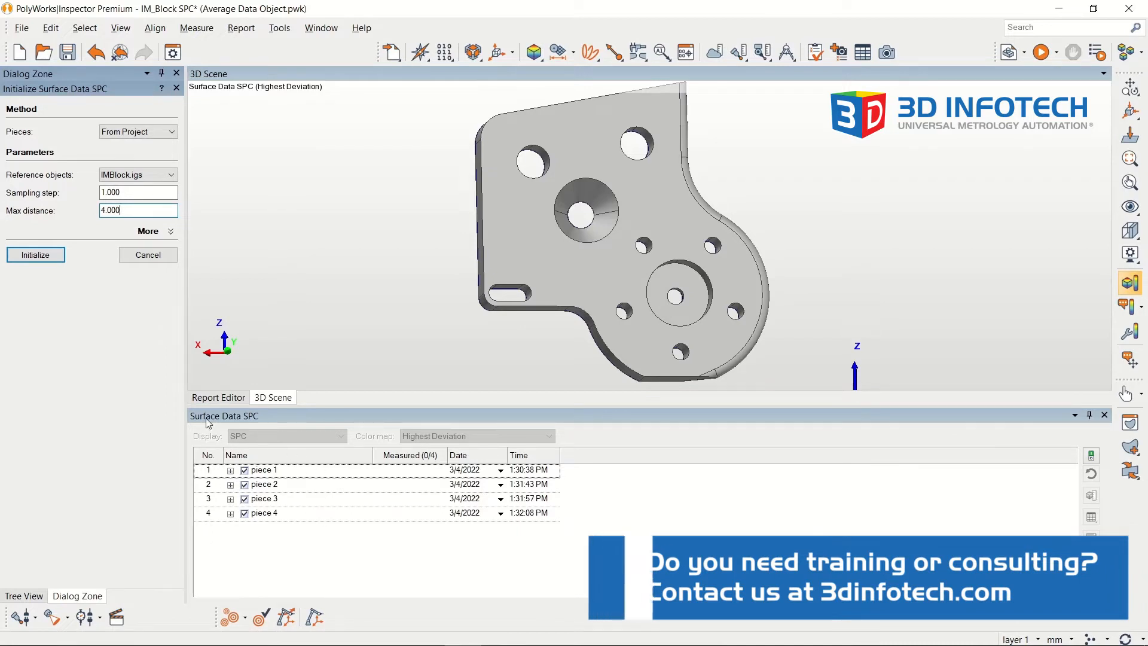
left_click(36, 254)
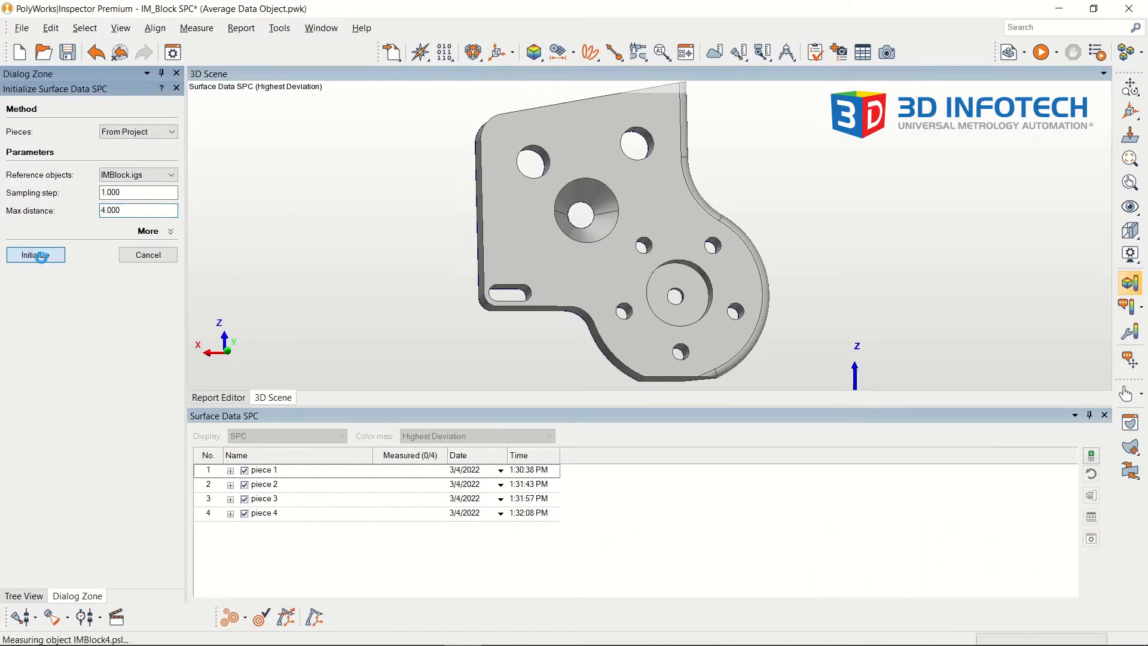
- Zoom into the part and view piece 2's deviation map individually
left_click(35, 254)
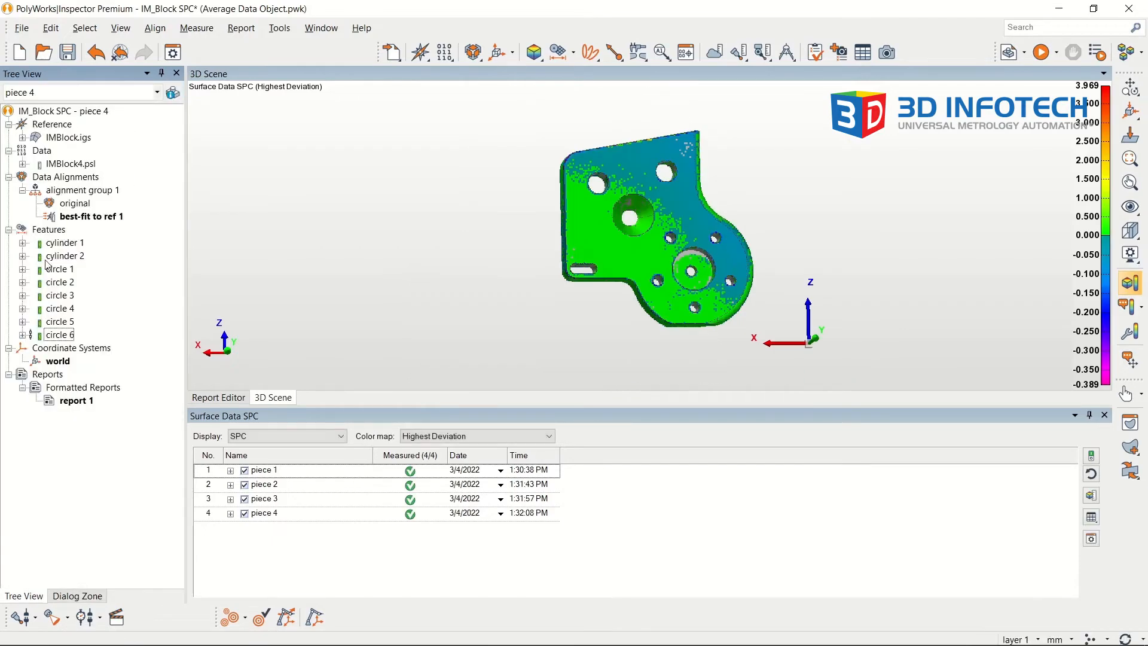
left_click_drag(637, 227, 674, 234)
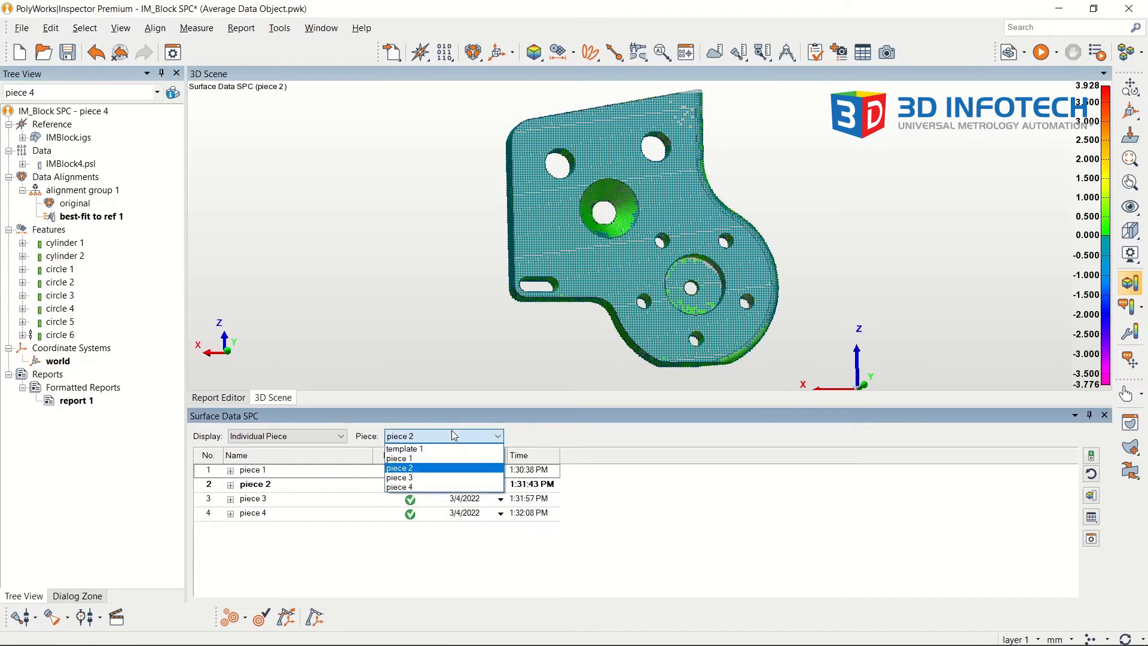
left_click(399, 467)
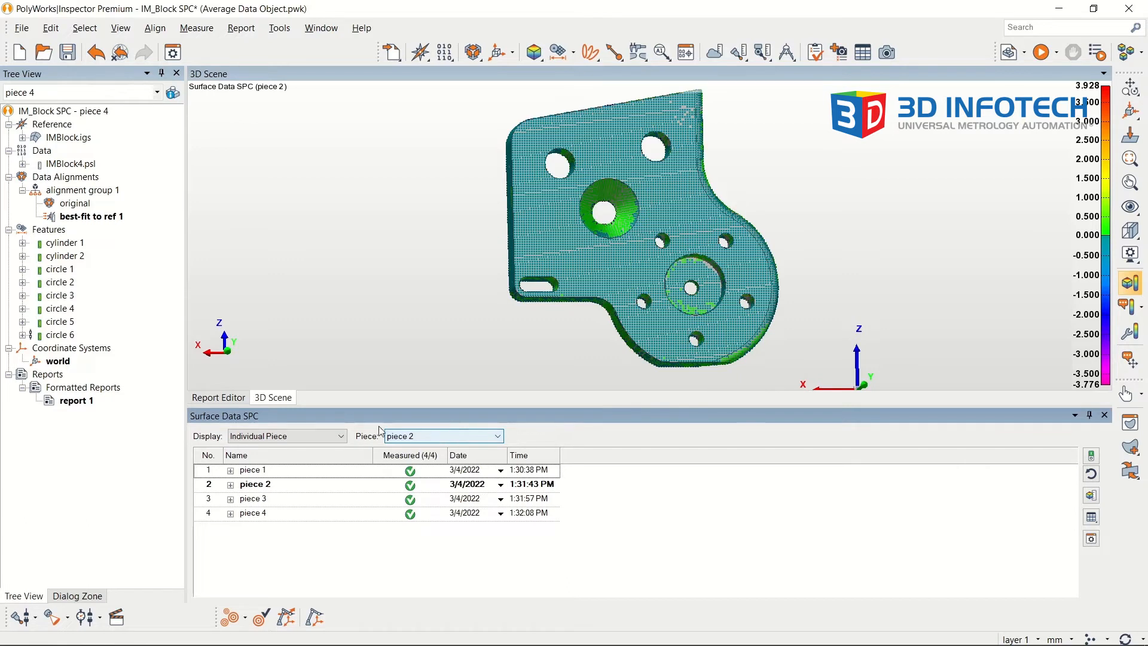
left_click(286, 436)
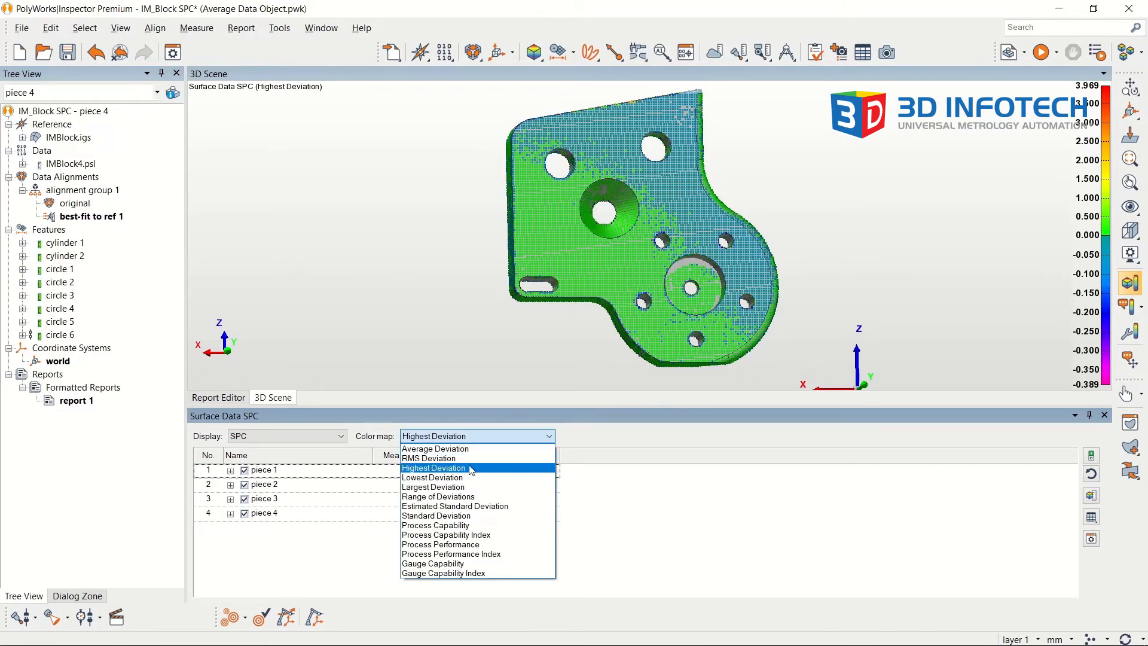
mouse_move(495, 448)
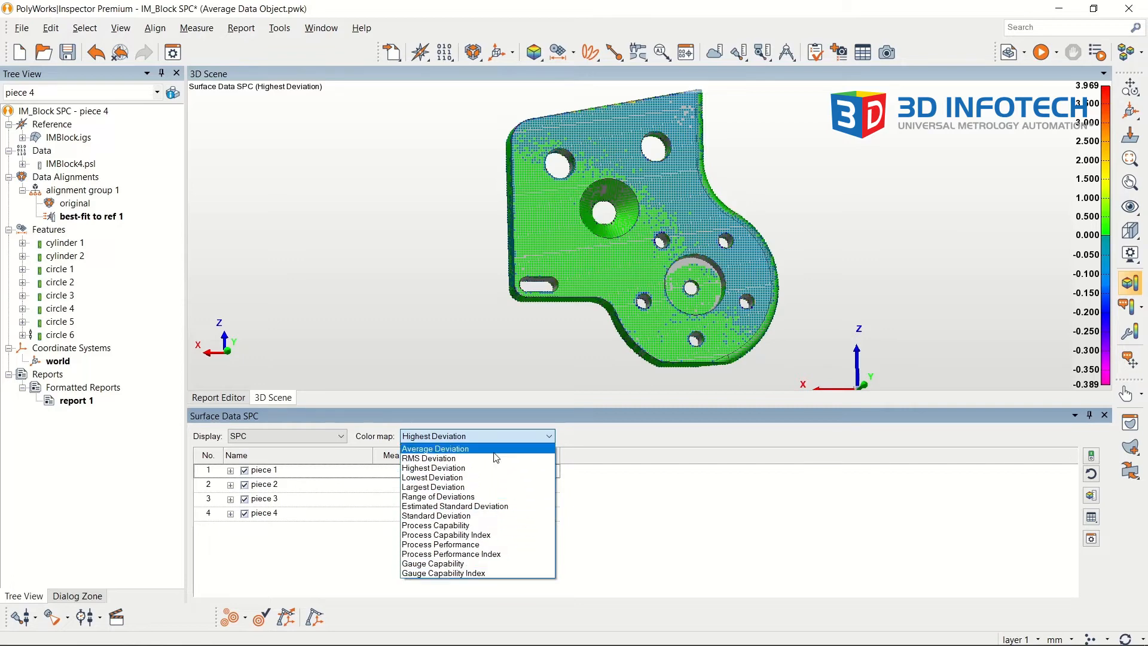
- Switch the color map to Average Deviation
left_click(435, 448)
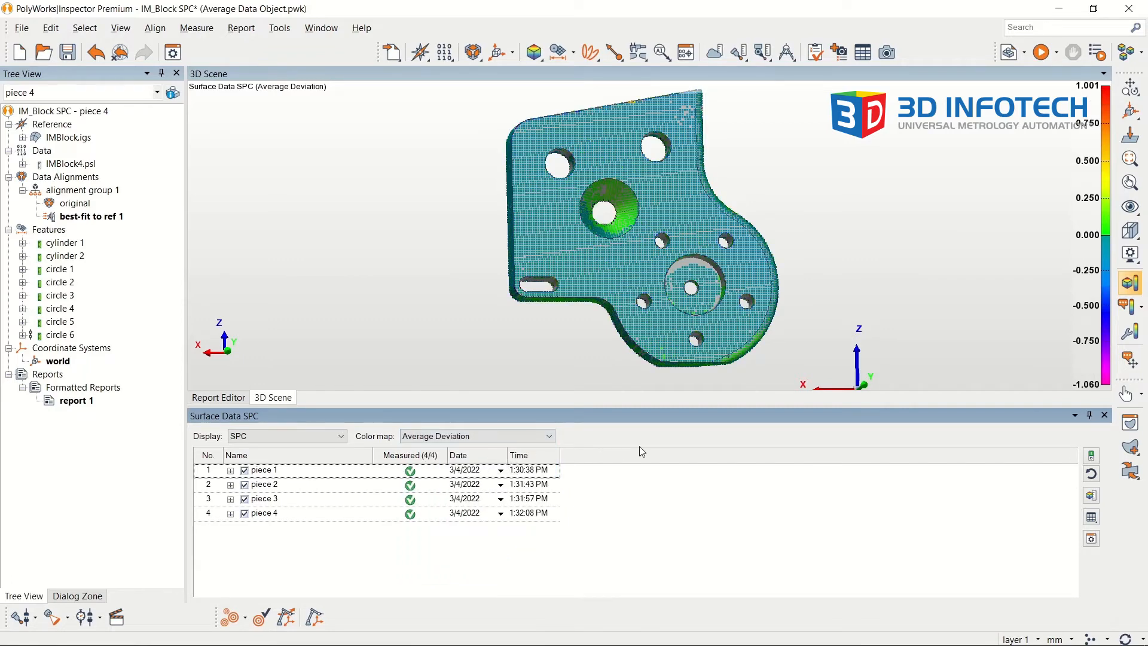
mouse_move(1128, 307)
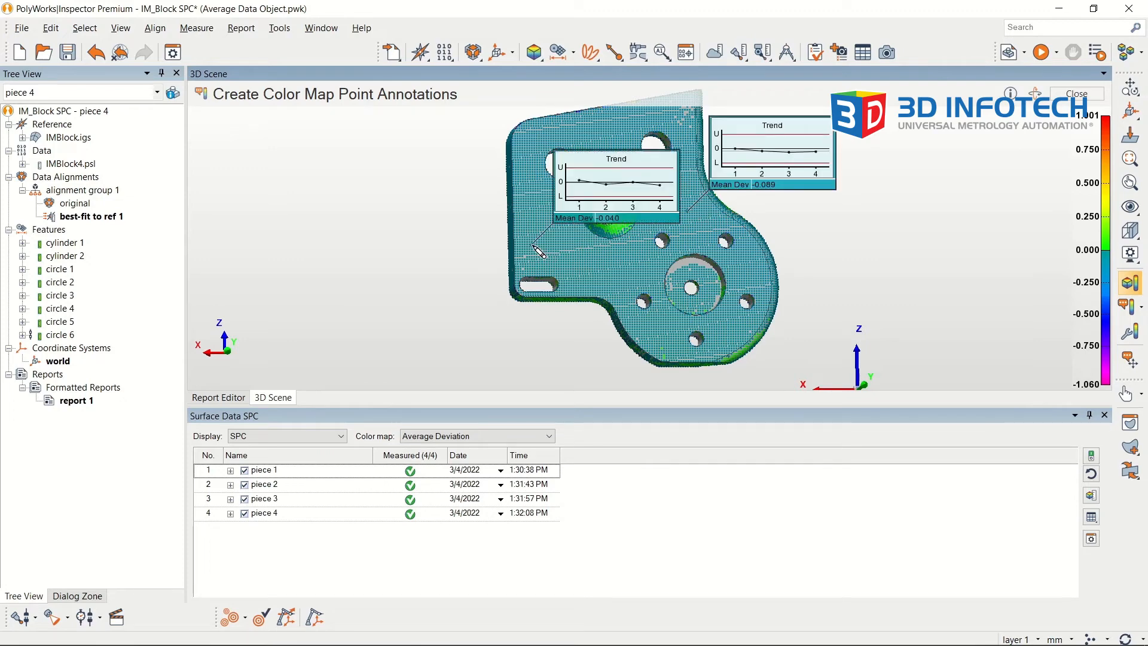
mouse_move(735, 348)
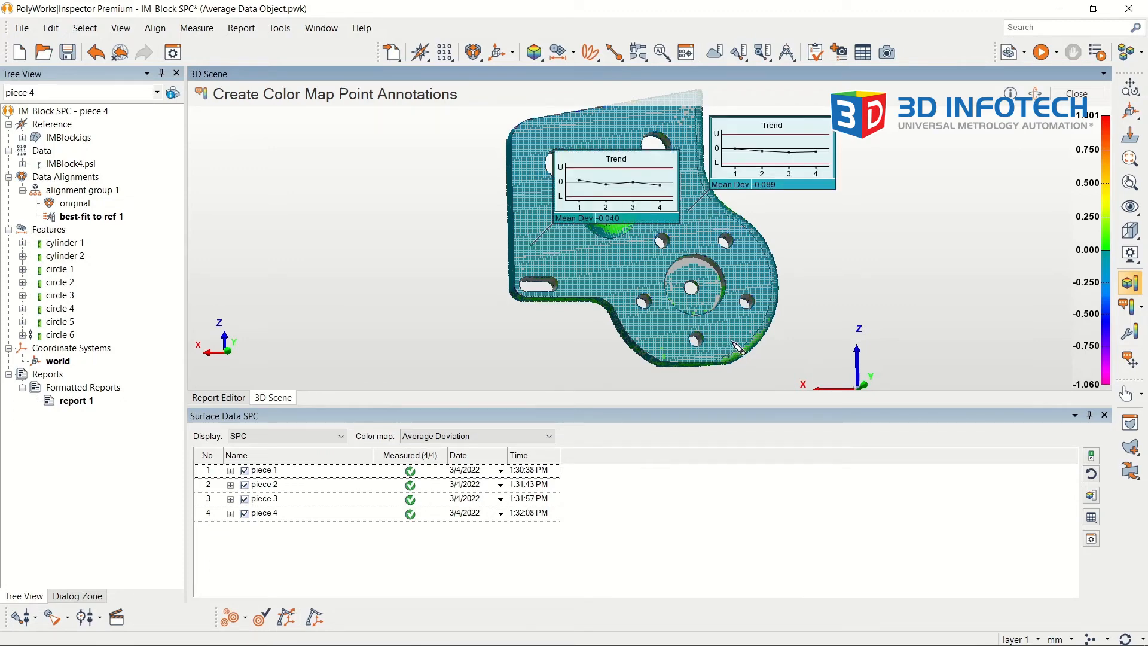
- Place trend-chart annotations on the part, including one near the lower right edge
left_click(737, 339)
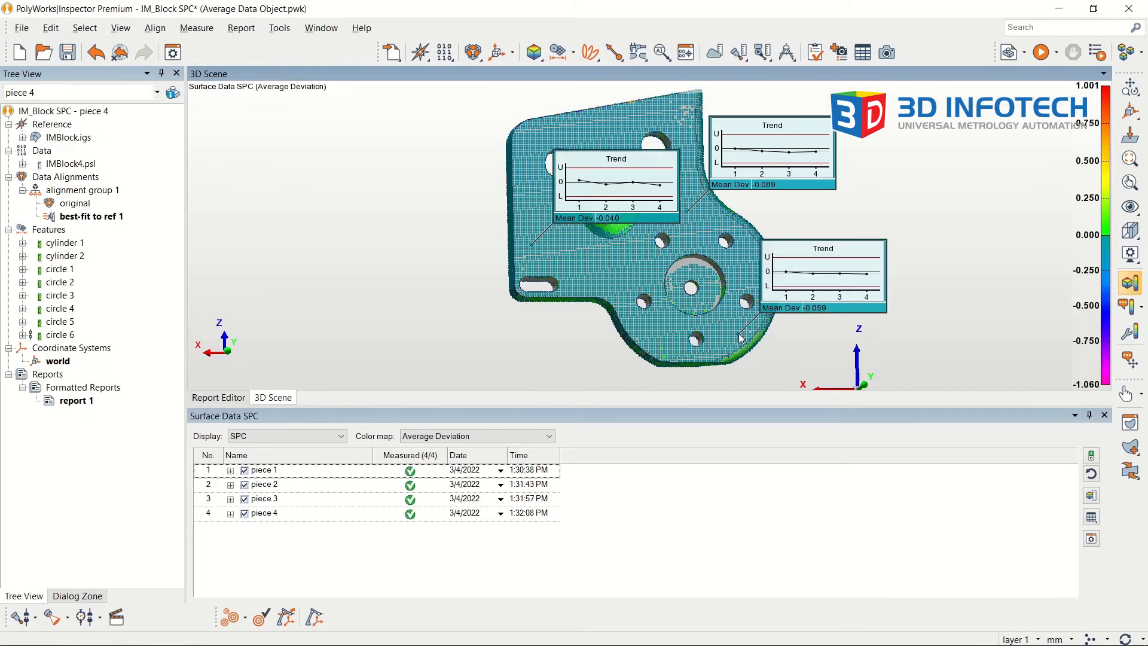
mouse_move(743, 349)
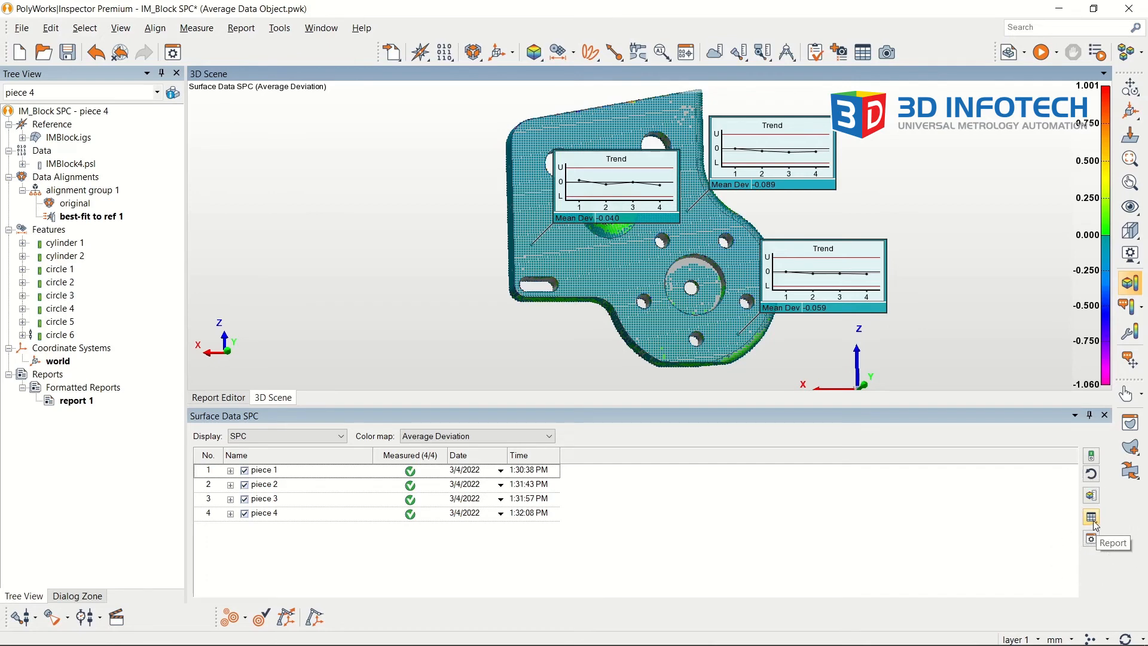
- Send the annotated points to a report and open report 1
left_click(1090, 517)
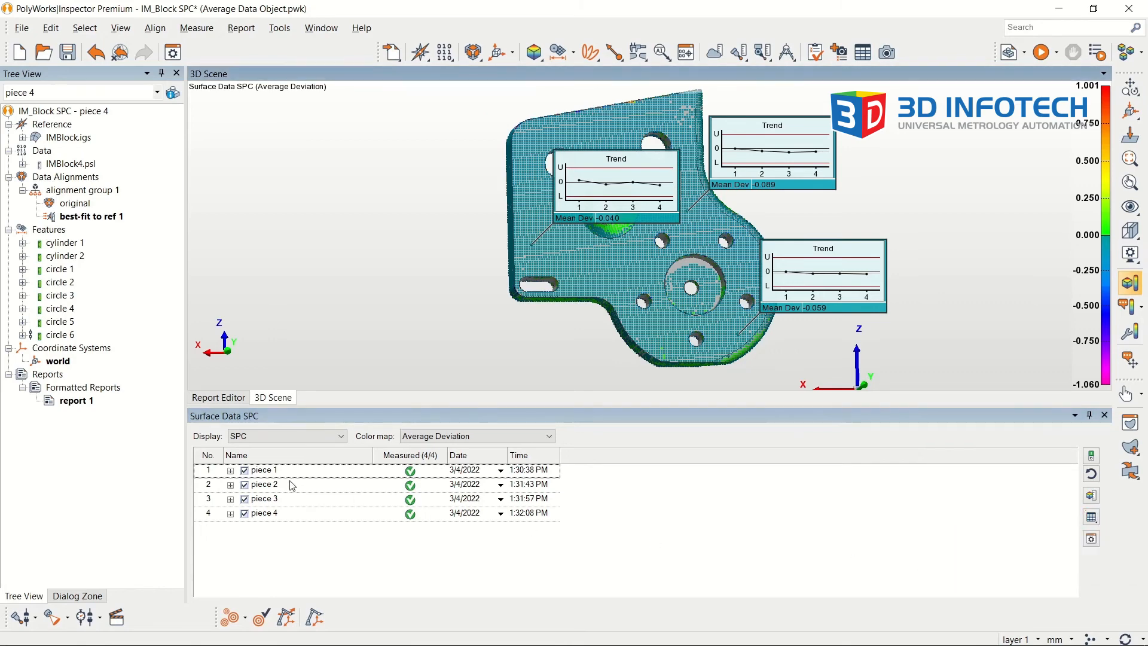
double_click(77, 401)
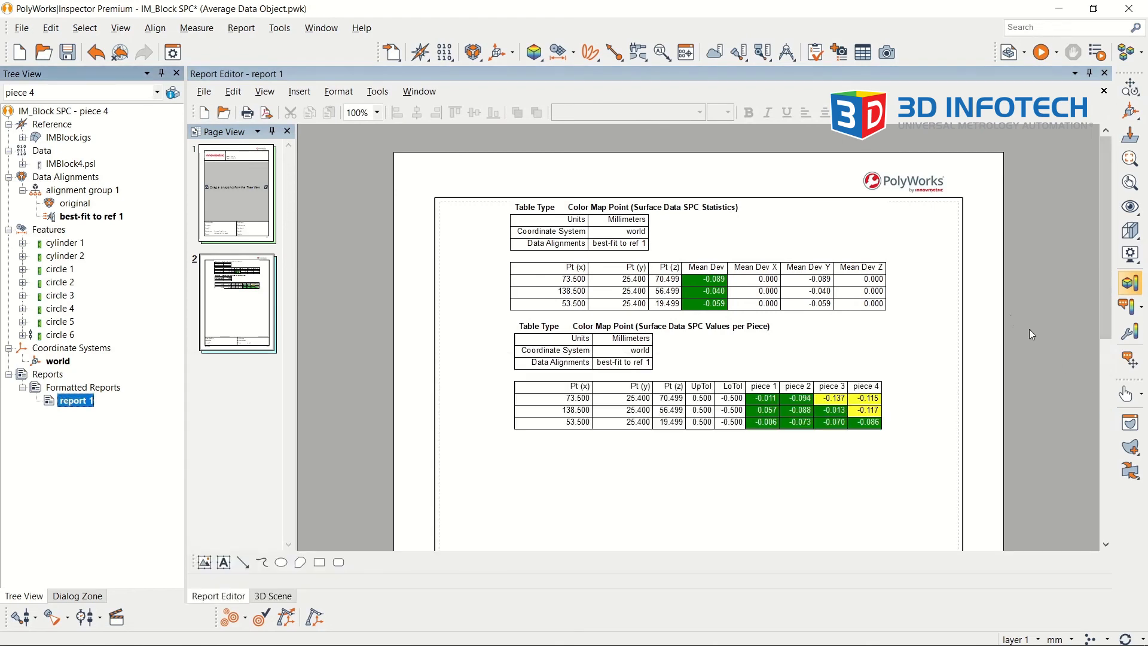
mouse_move(949, 306)
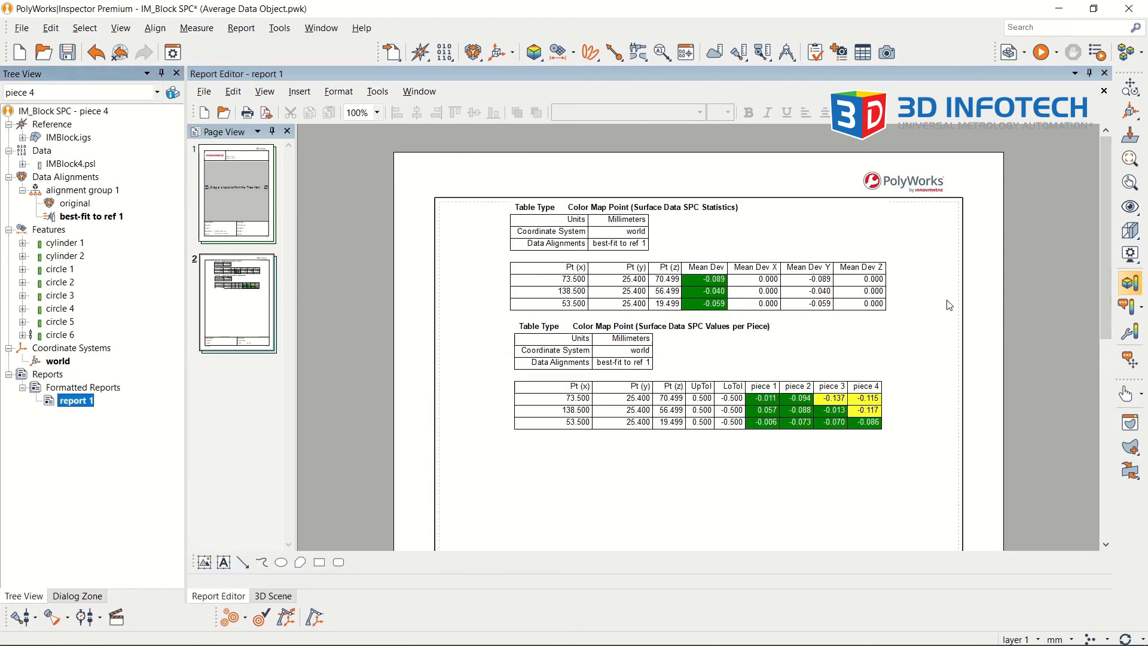